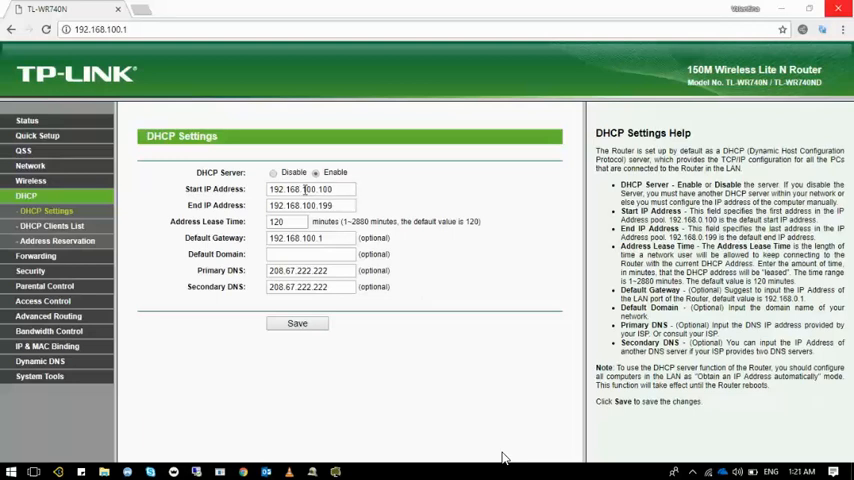
Step: Edit the DHCP start and end addresses toward the 192.168.99.x subnet
{"action": "double_click", "coordinate": [312, 188]}
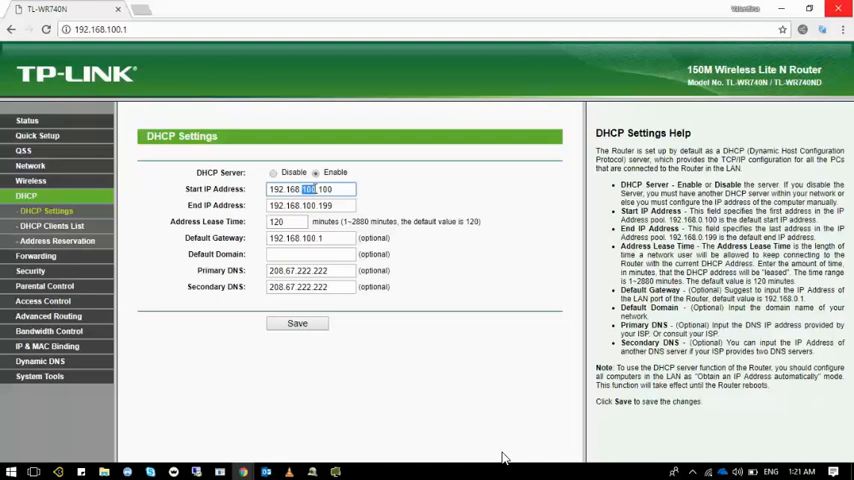
{"action": "type", "text": "95"}
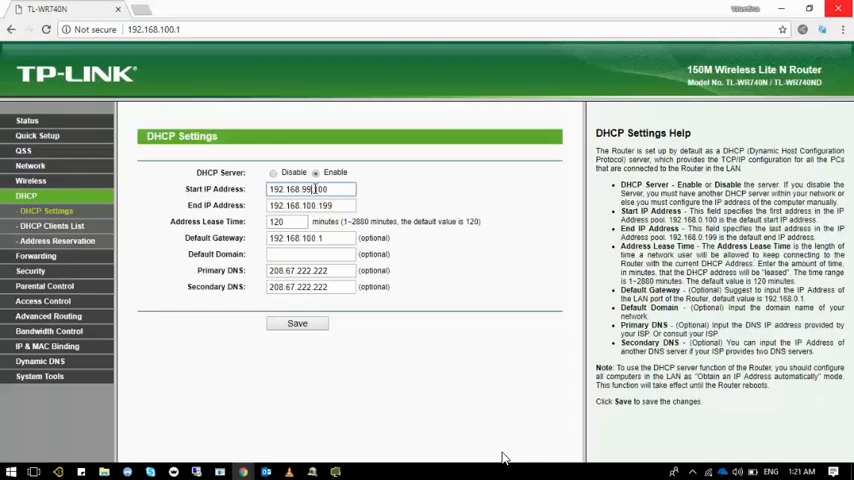
{"action": "double_click", "coordinate": [308, 204]}
{"action": "type", "text": "99"}
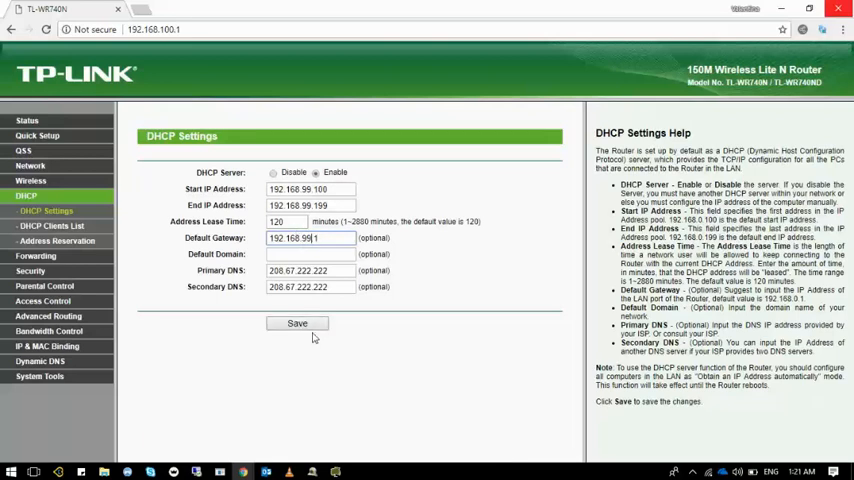
Step: Save the DHCP settings and acknowledge the reboot notice, getting error 26106
{"action": "left_click", "coordinate": [296, 324]}
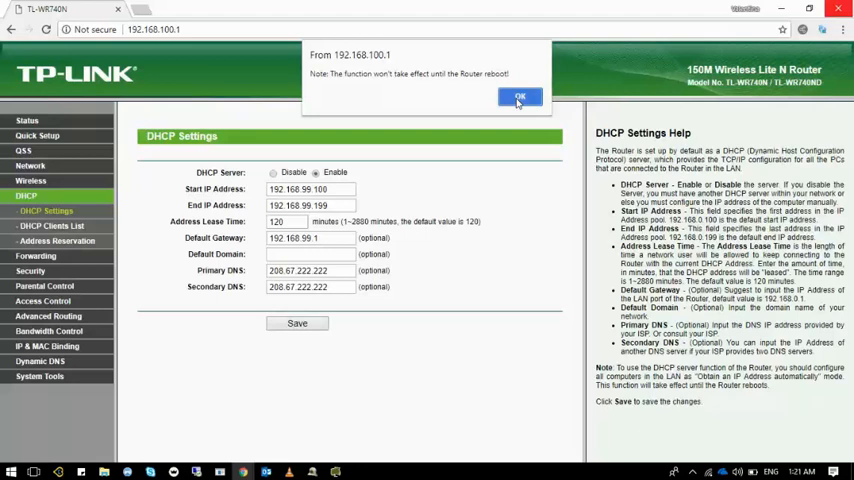
{"action": "left_click", "coordinate": [520, 96]}
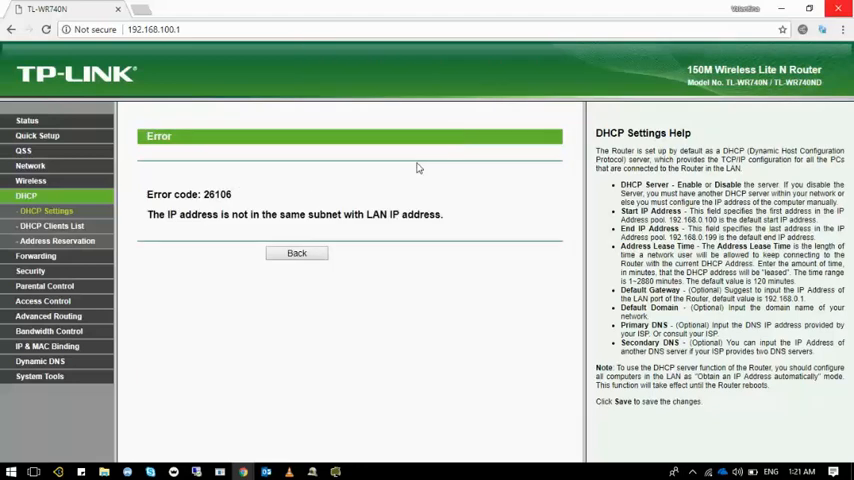
{"action": "mouse_move", "coordinate": [320, 172]}
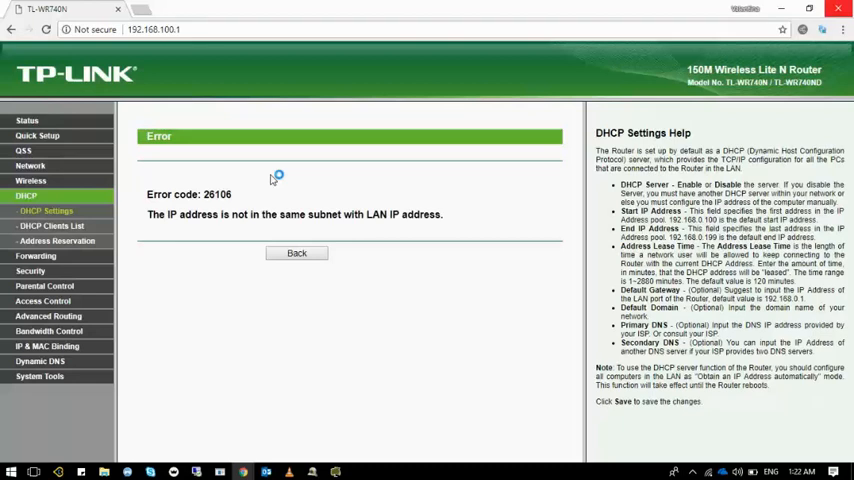
{"action": "mouse_move", "coordinate": [280, 174]}
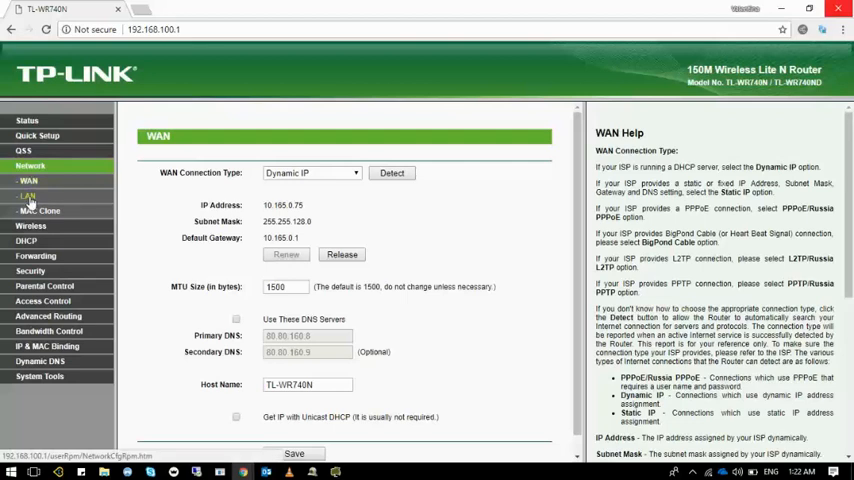
Step: Change the LAN IP address to 192.168.99.1 and save it
{"action": "left_click", "coordinate": [28, 196]}
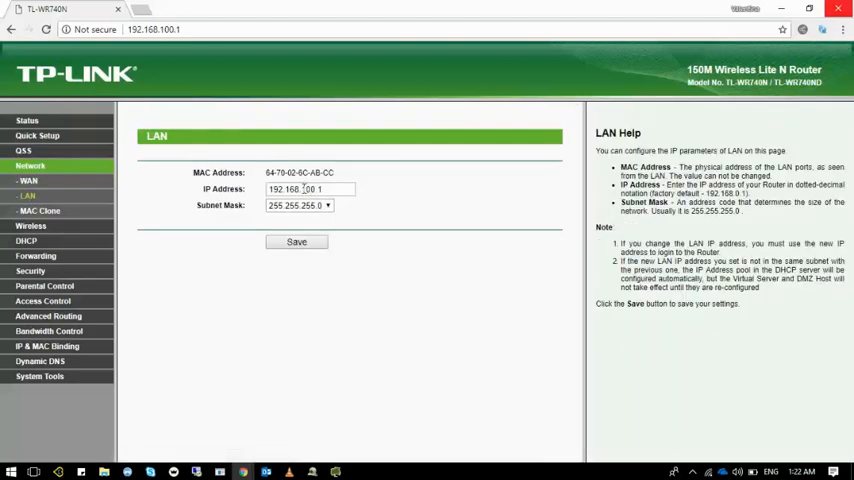
{"action": "double_click", "coordinate": [312, 188]}
{"action": "type", "text": "99"}
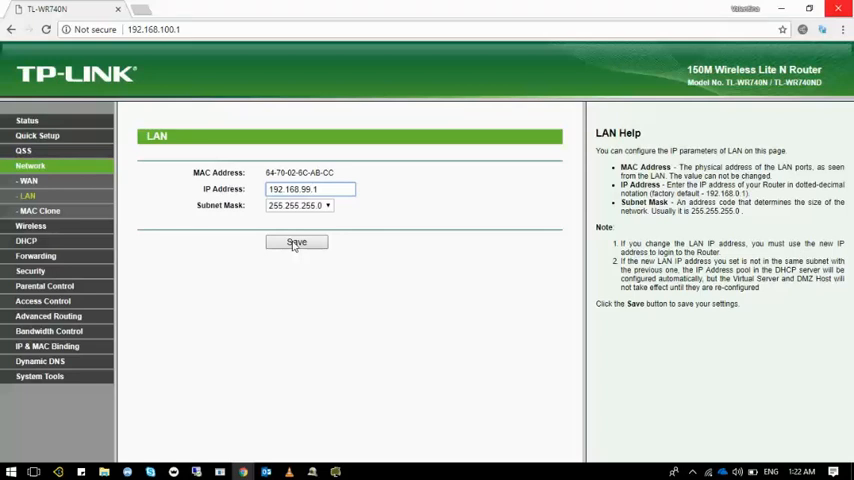
{"action": "left_click", "coordinate": [296, 242]}
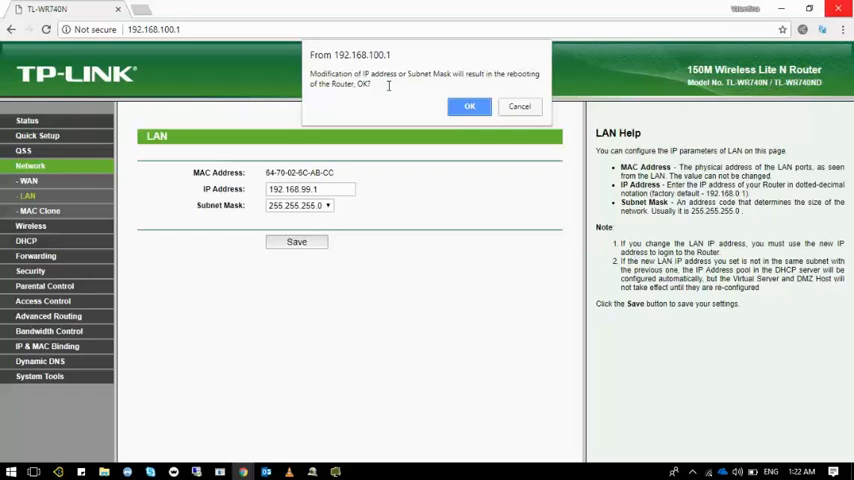
{"action": "mouse_move", "coordinate": [454, 114]}
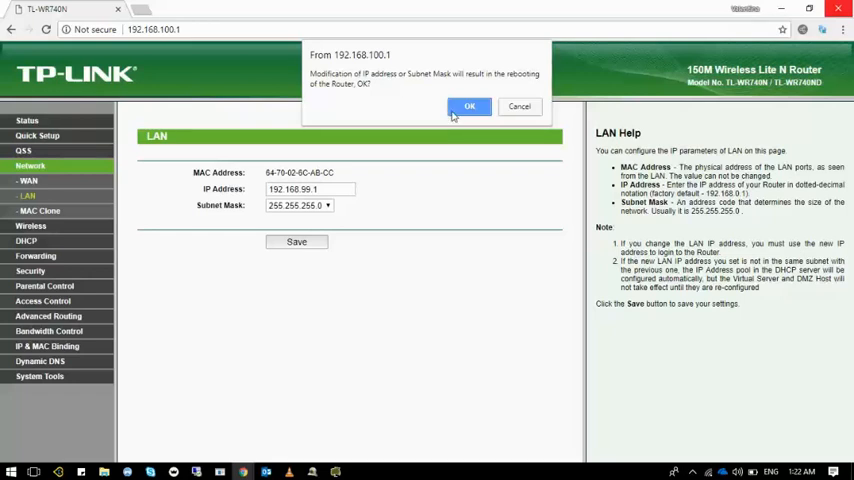
Step: Confirm the reboot so the router applies the new LAN address and restarts
{"action": "left_click", "coordinate": [470, 108]}
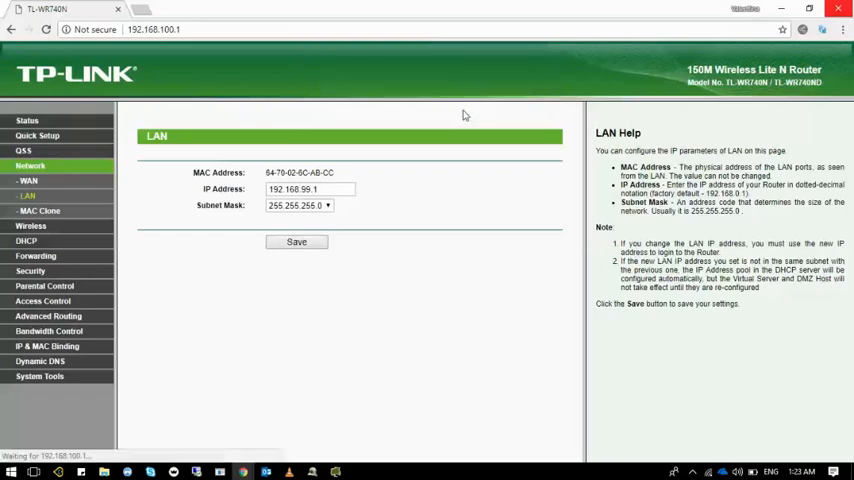
{"action": "left_click", "coordinate": [296, 240]}
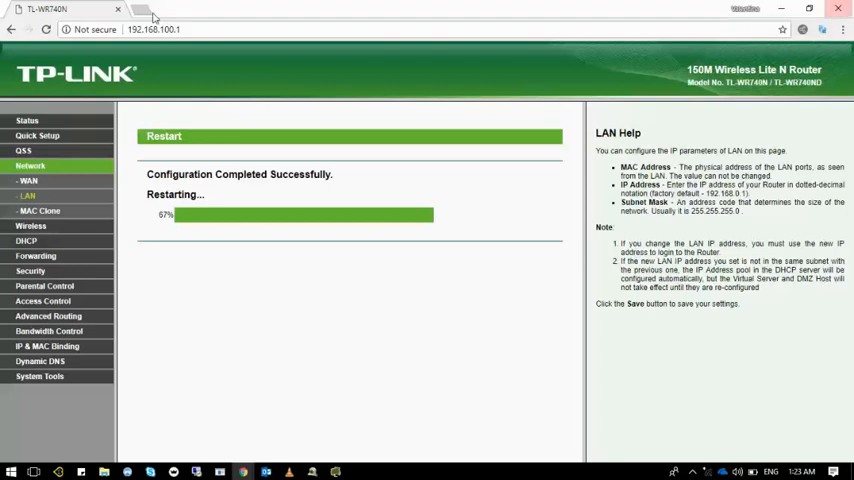
{"action": "mouse_move", "coordinate": [140, 10]}
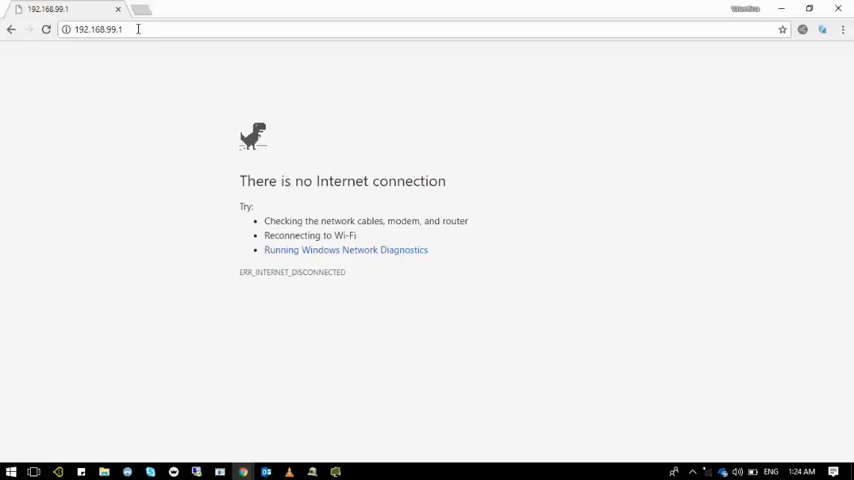
Step: Retry loading 192.168.99.1 in Chrome, which fails with no internet connection
{"action": "left_click", "coordinate": [96, 28]}
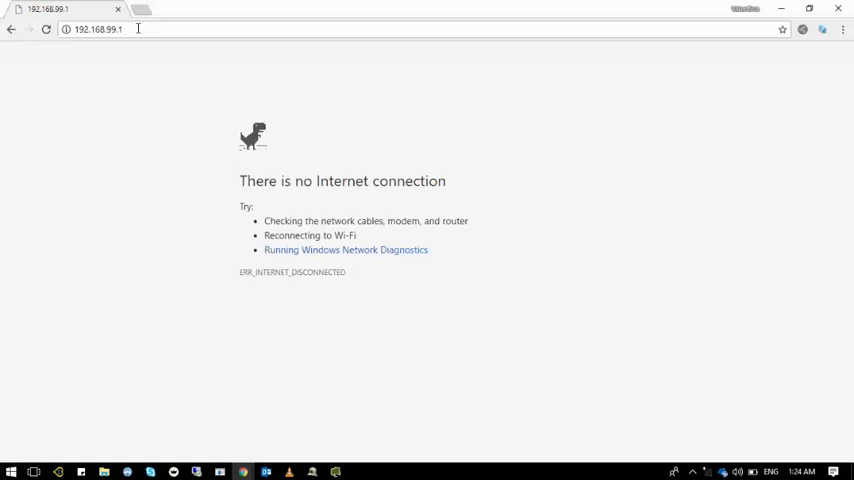
{"action": "mouse_move", "coordinate": [156, 76]}
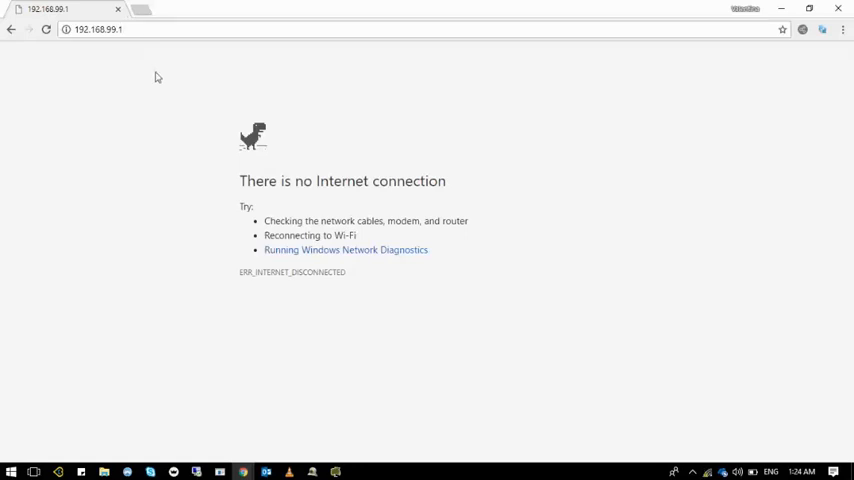
{"action": "left_click", "coordinate": [98, 28]}
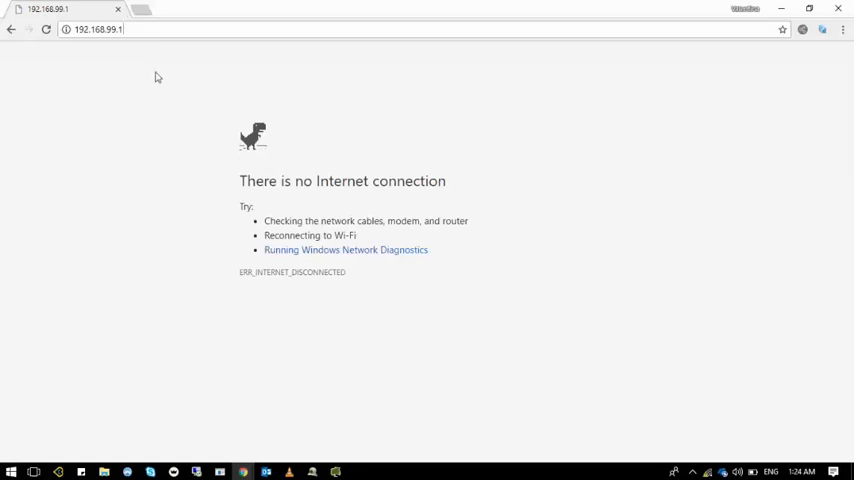
{"action": "left_click", "coordinate": [46, 28]}
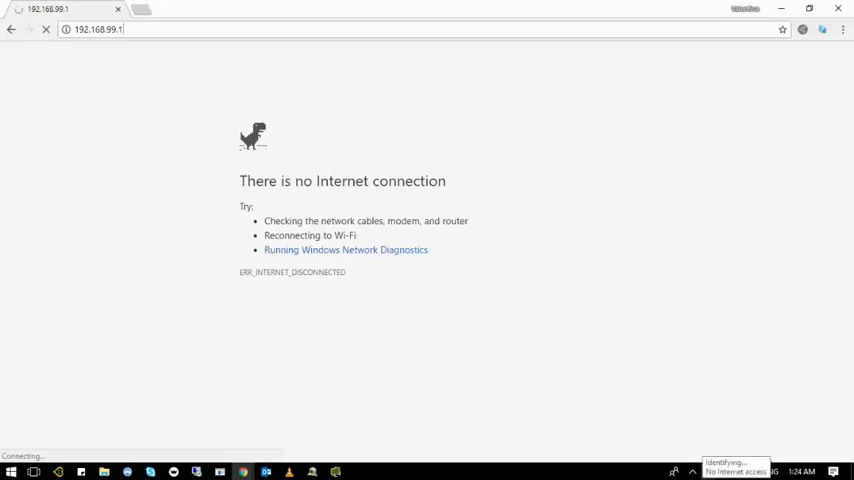
{"action": "mouse_move", "coordinate": [330, 324]}
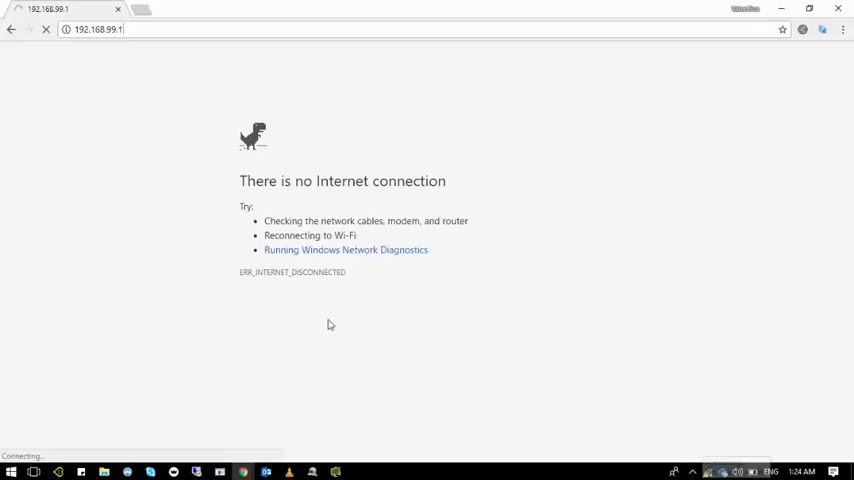
{"action": "mouse_move", "coordinate": [230, 174]}
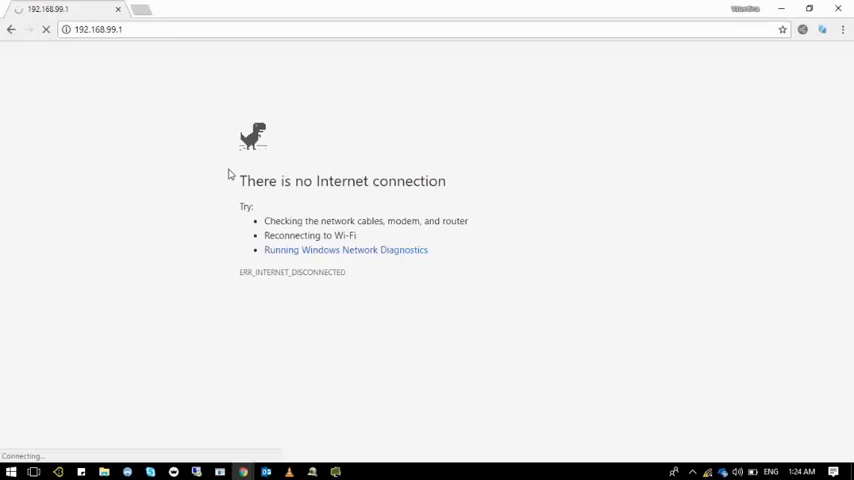
{"action": "mouse_move", "coordinate": [68, 96]}
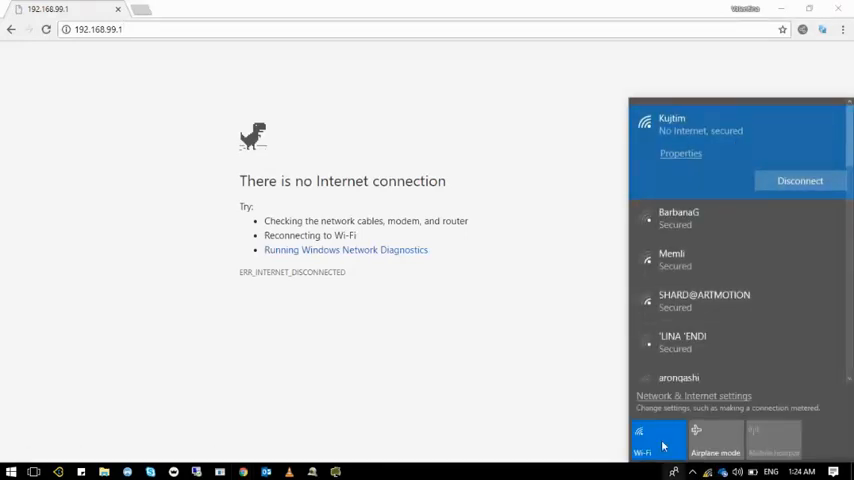
Step: Toggle Wi-Fi off and on and reconnect to the router's wireless network
{"action": "left_click", "coordinate": [644, 436]}
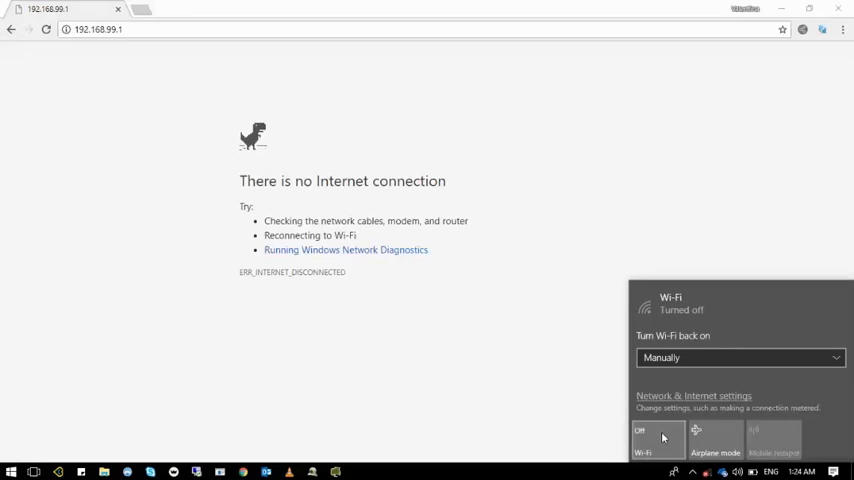
{"action": "left_click", "coordinate": [658, 438]}
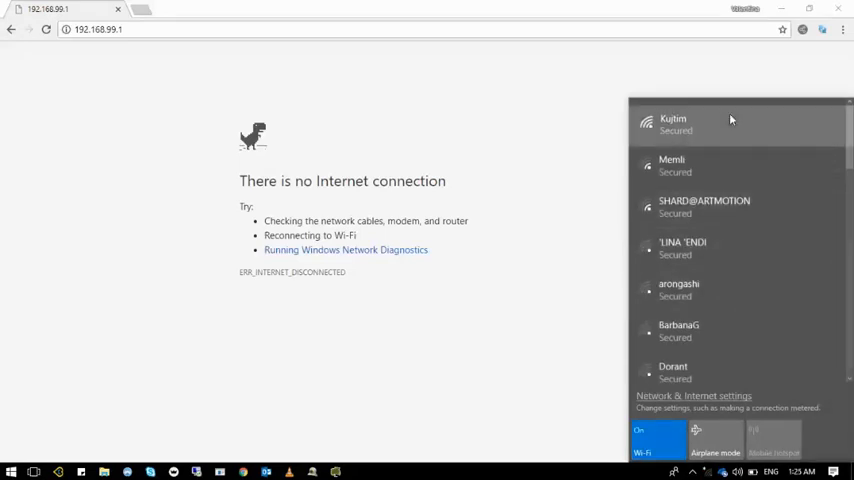
{"action": "left_click", "coordinate": [672, 122]}
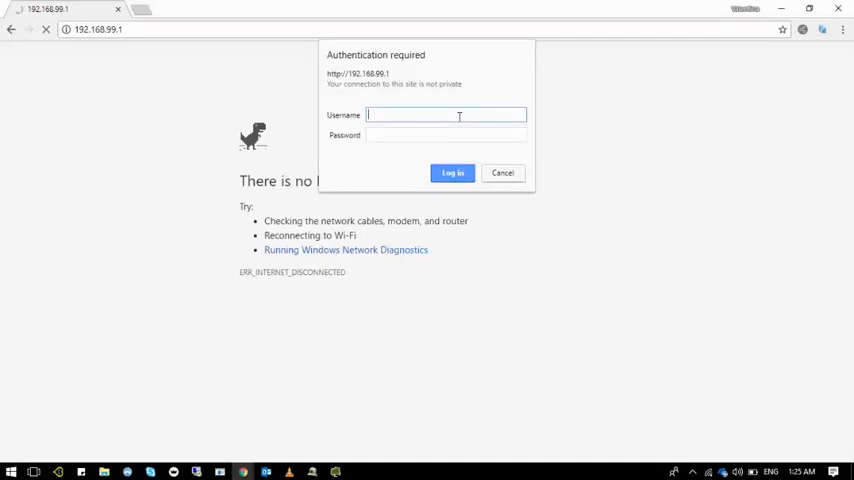
Step: Log in as admin at 192.168.99.1 and decline saving the password
{"action": "type", "text": "admin"}
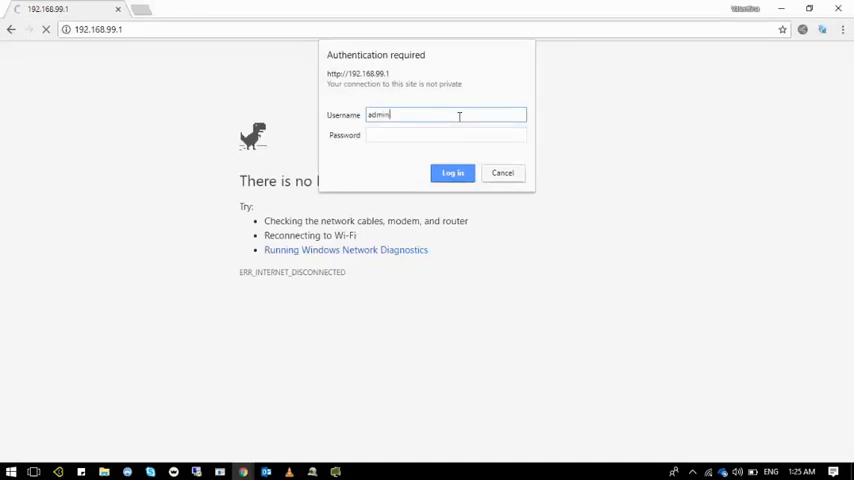
{"action": "left_click", "coordinate": [452, 172]}
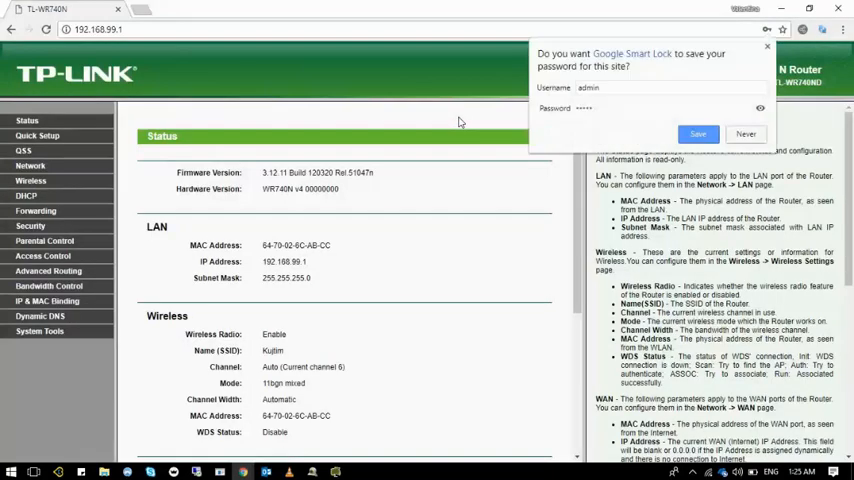
{"action": "left_click", "coordinate": [746, 132]}
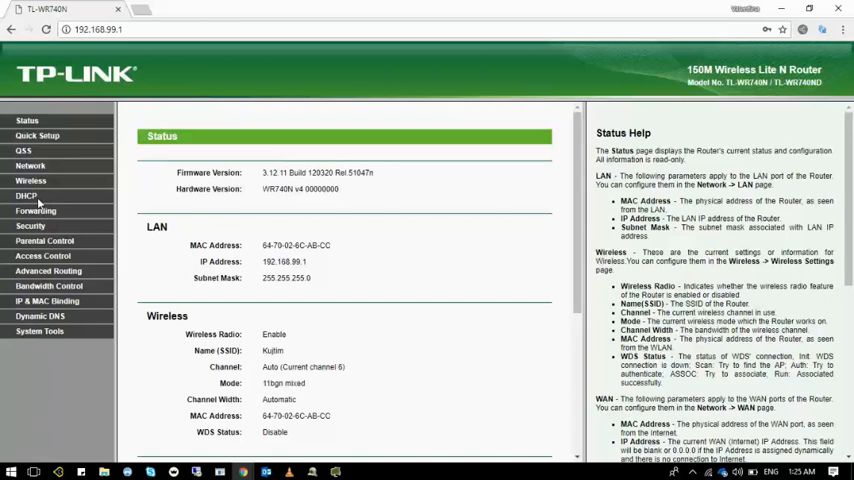
Step: View the DHCP Settings page showing pool 192.168.99.100–199 with gateway 192.168.99.1
{"action": "left_click", "coordinate": [26, 196]}
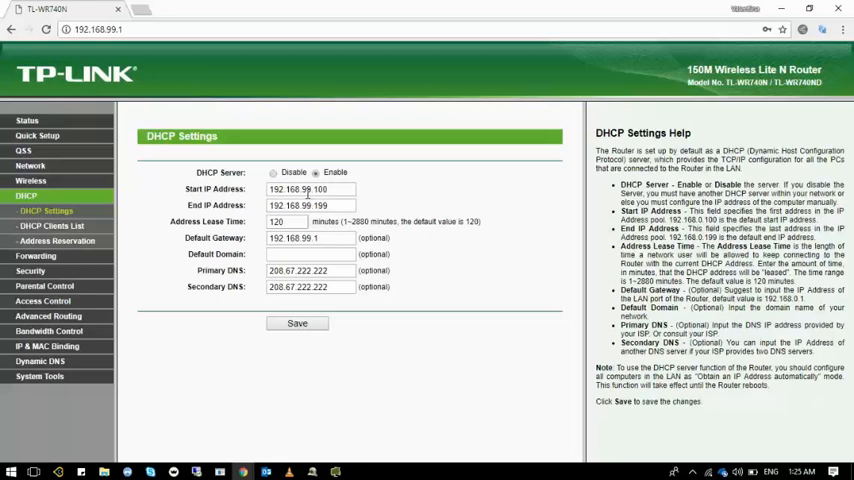
{"action": "left_click", "coordinate": [310, 188]}
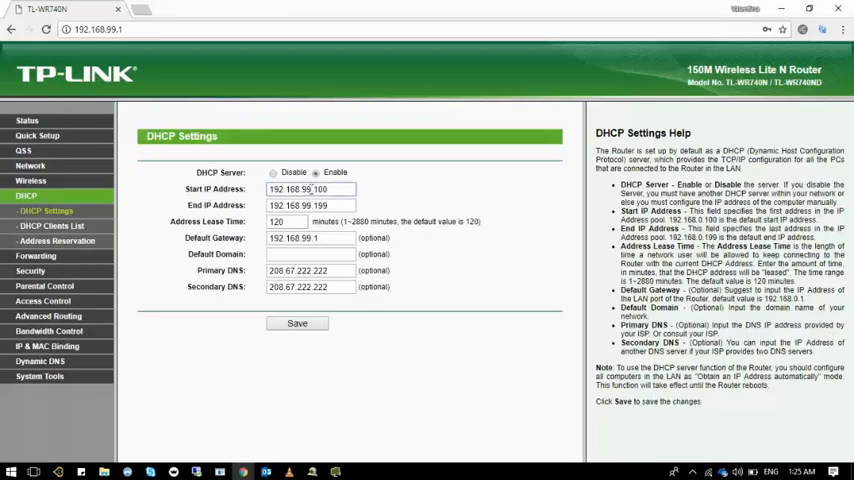